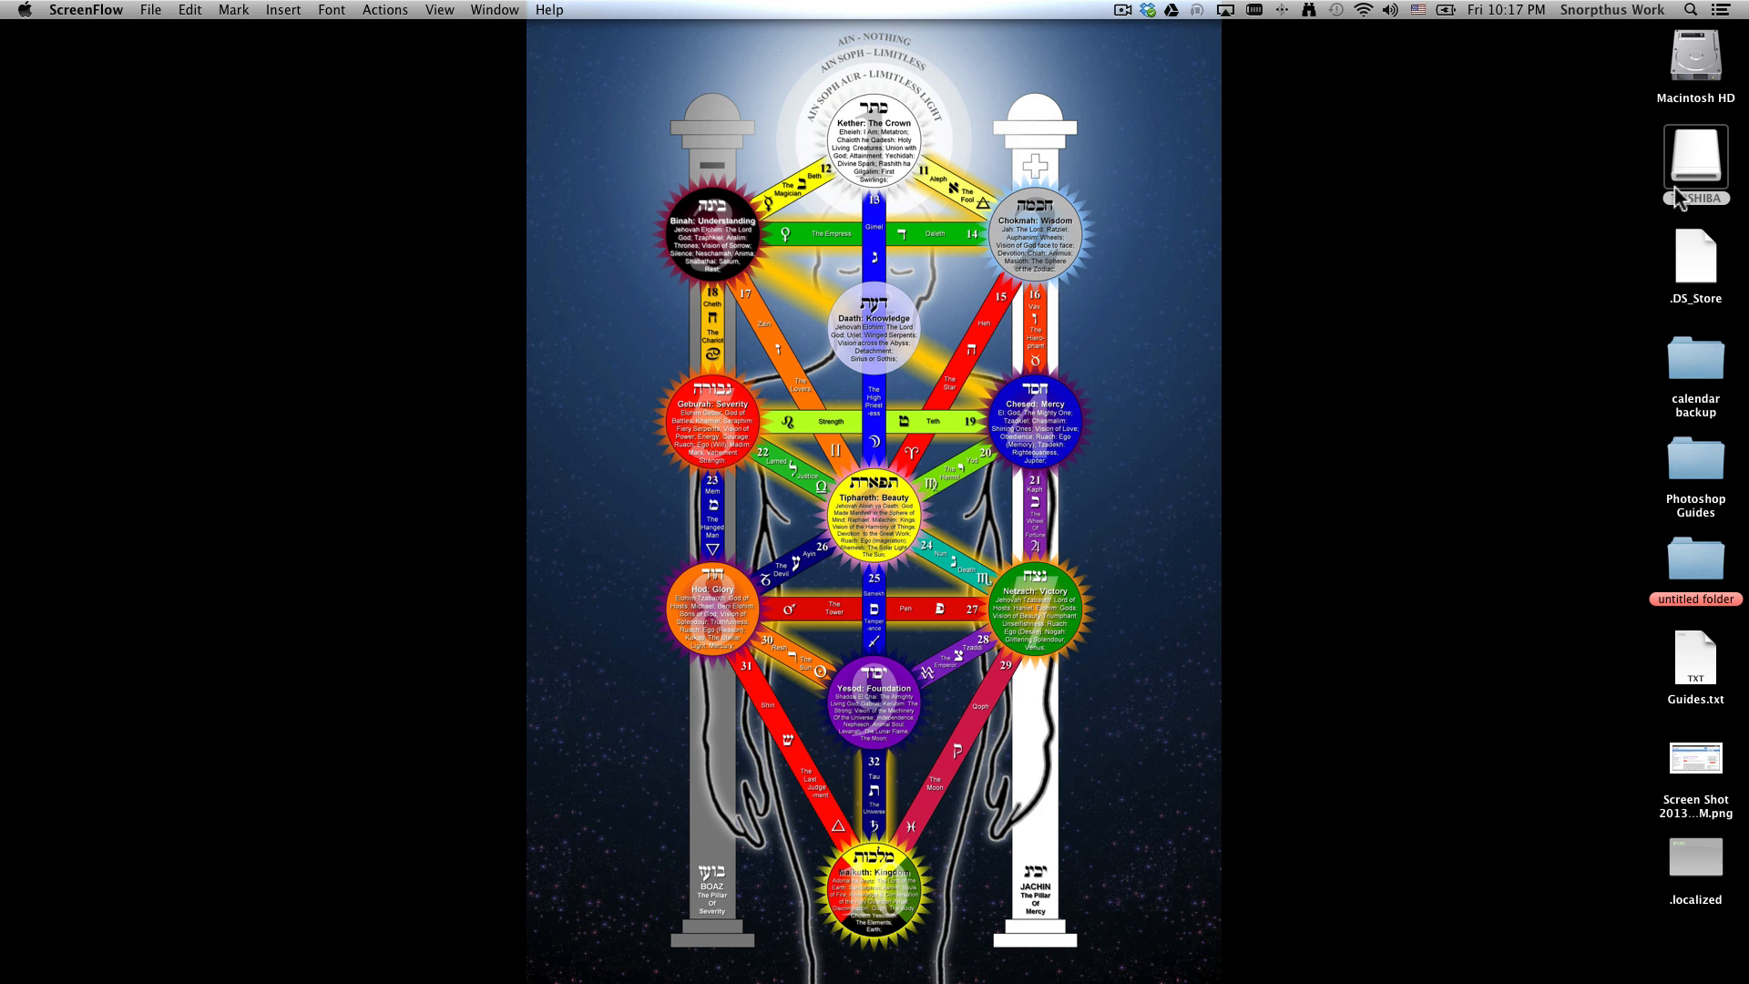
mouse_move(1693, 193)
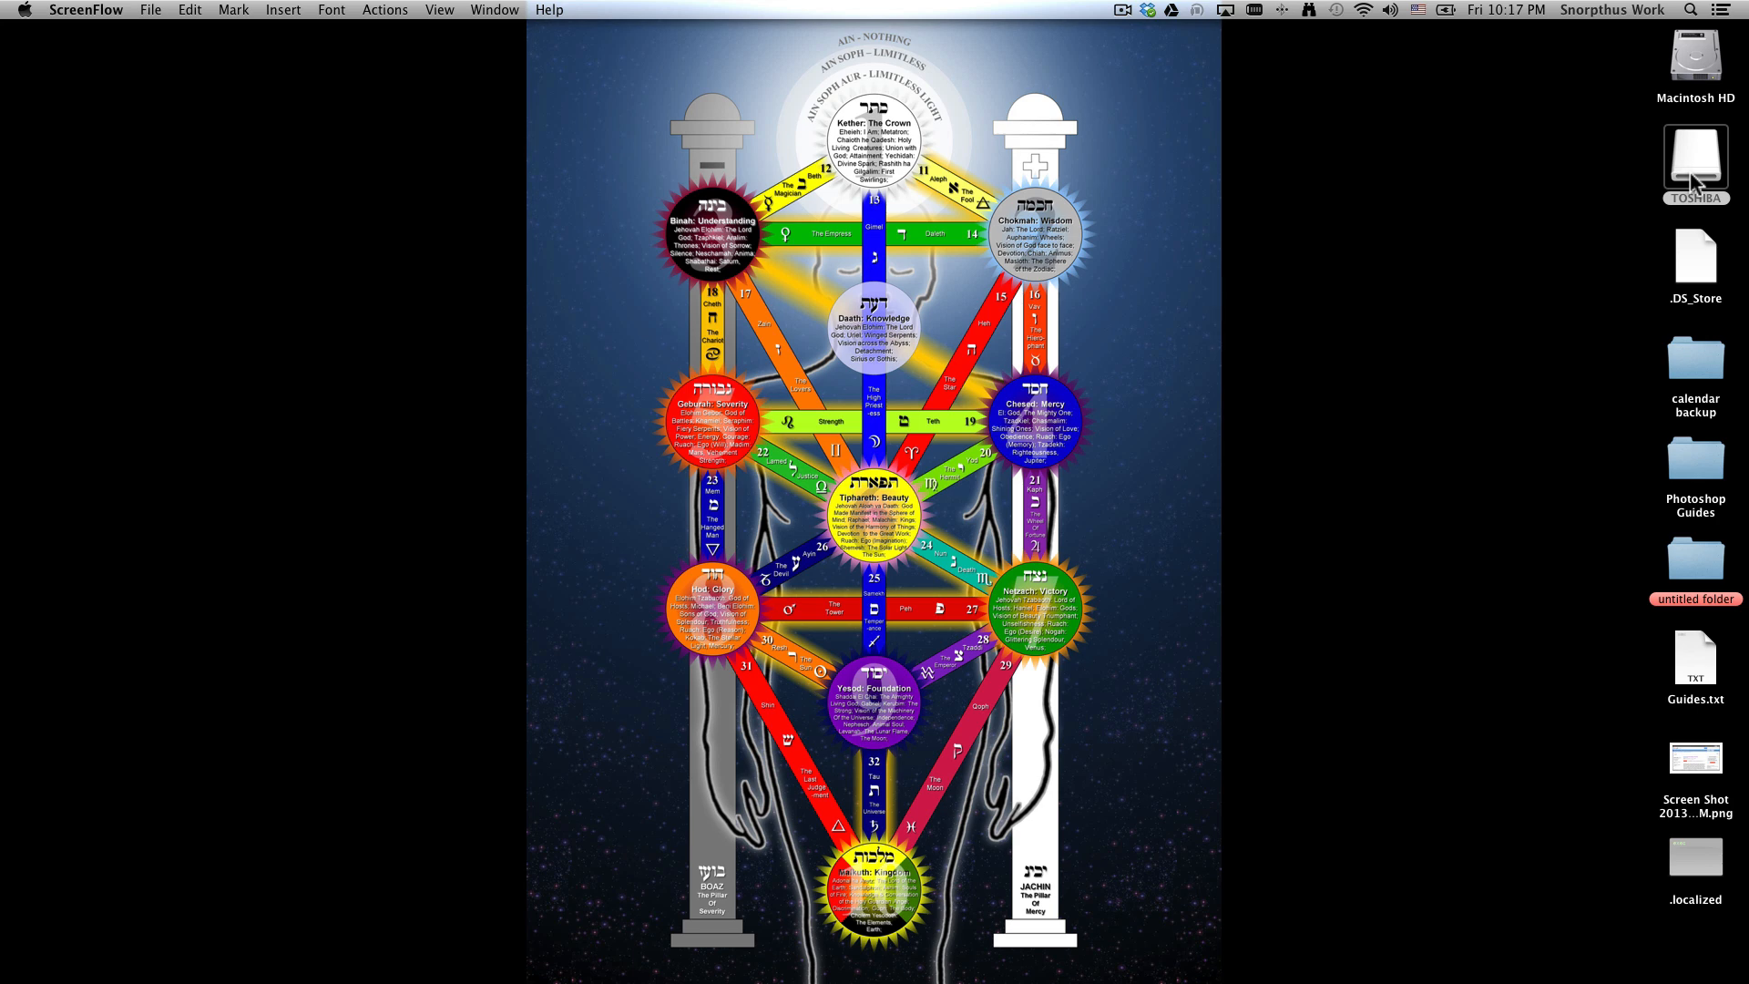
Open the TOSHIBA drive from the desktop to view its contents
double_click(1694, 160)
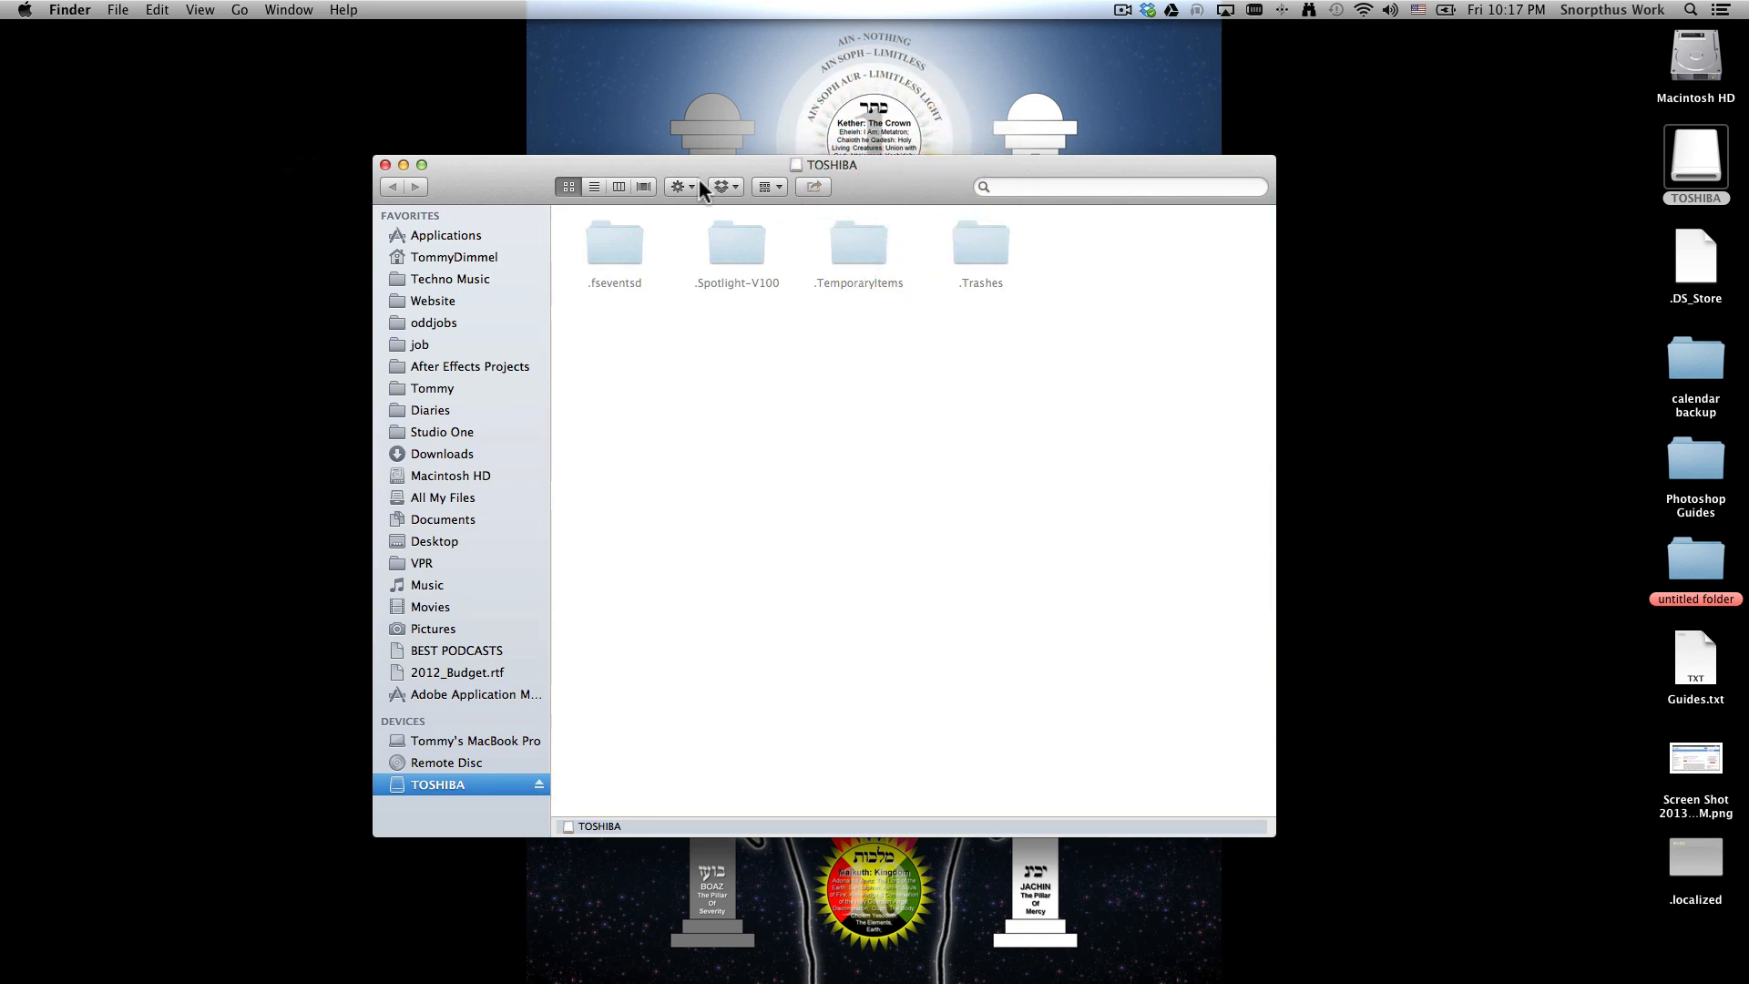
Launch Disk Utility from Applications › Utilities in a new Finder window
click(384, 164)
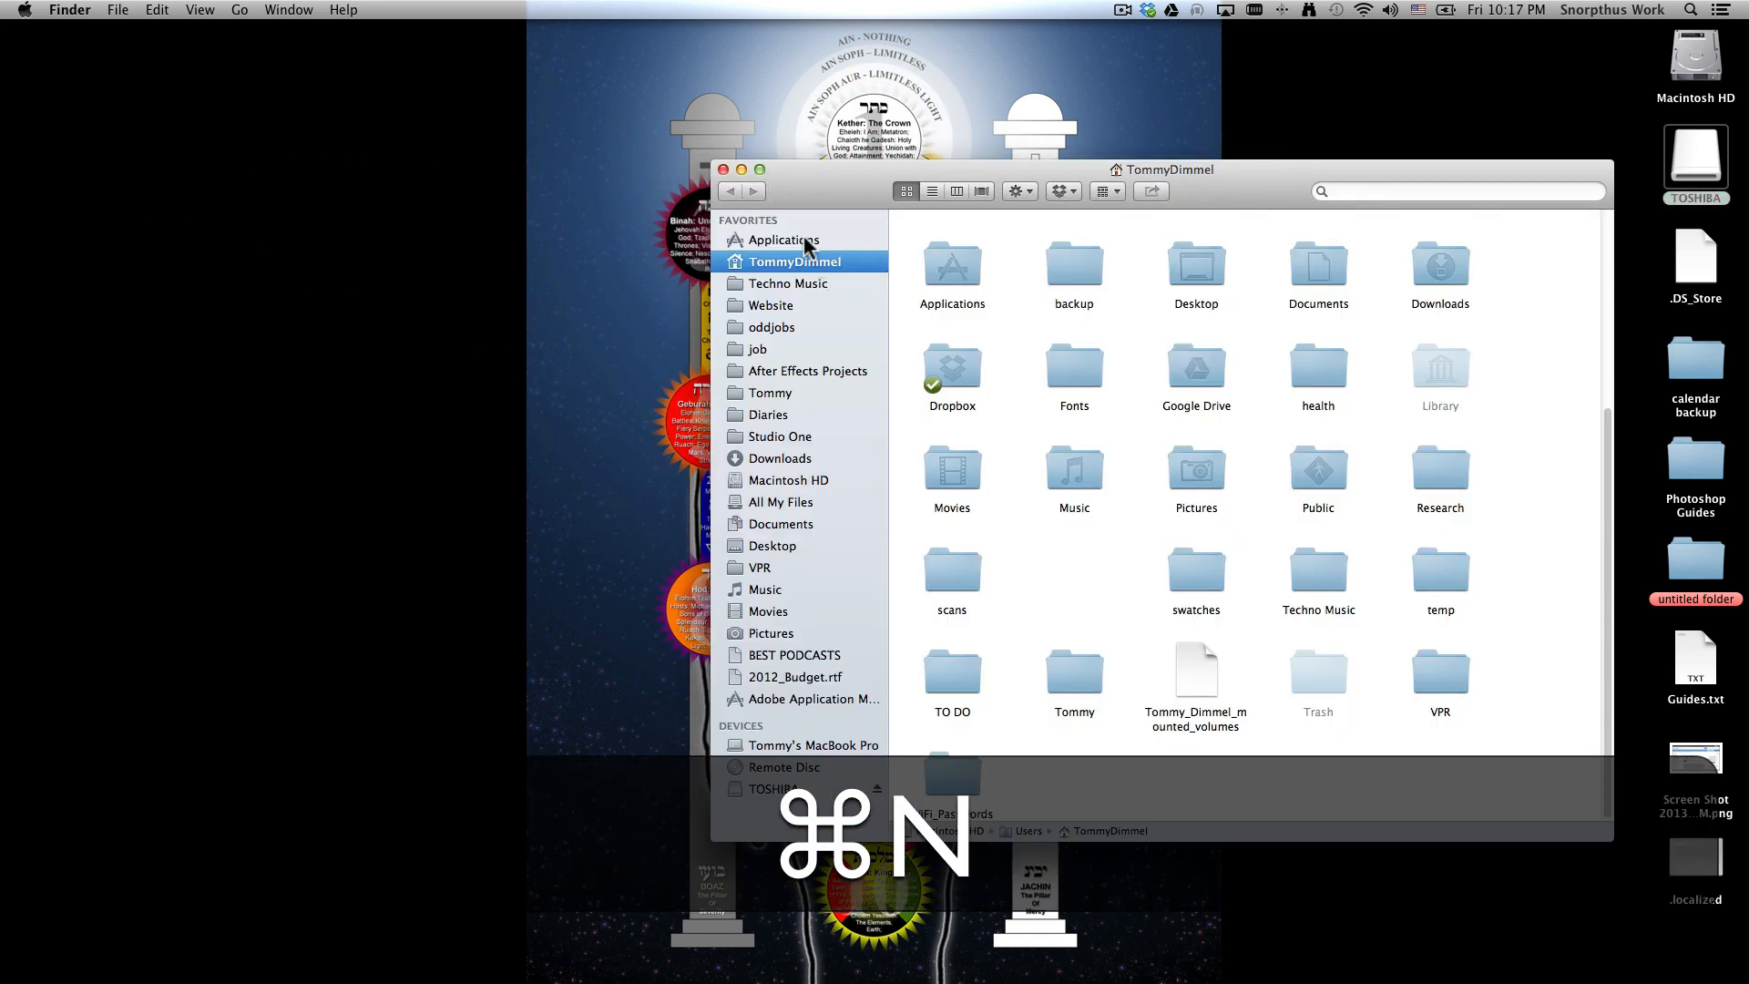
click(785, 239)
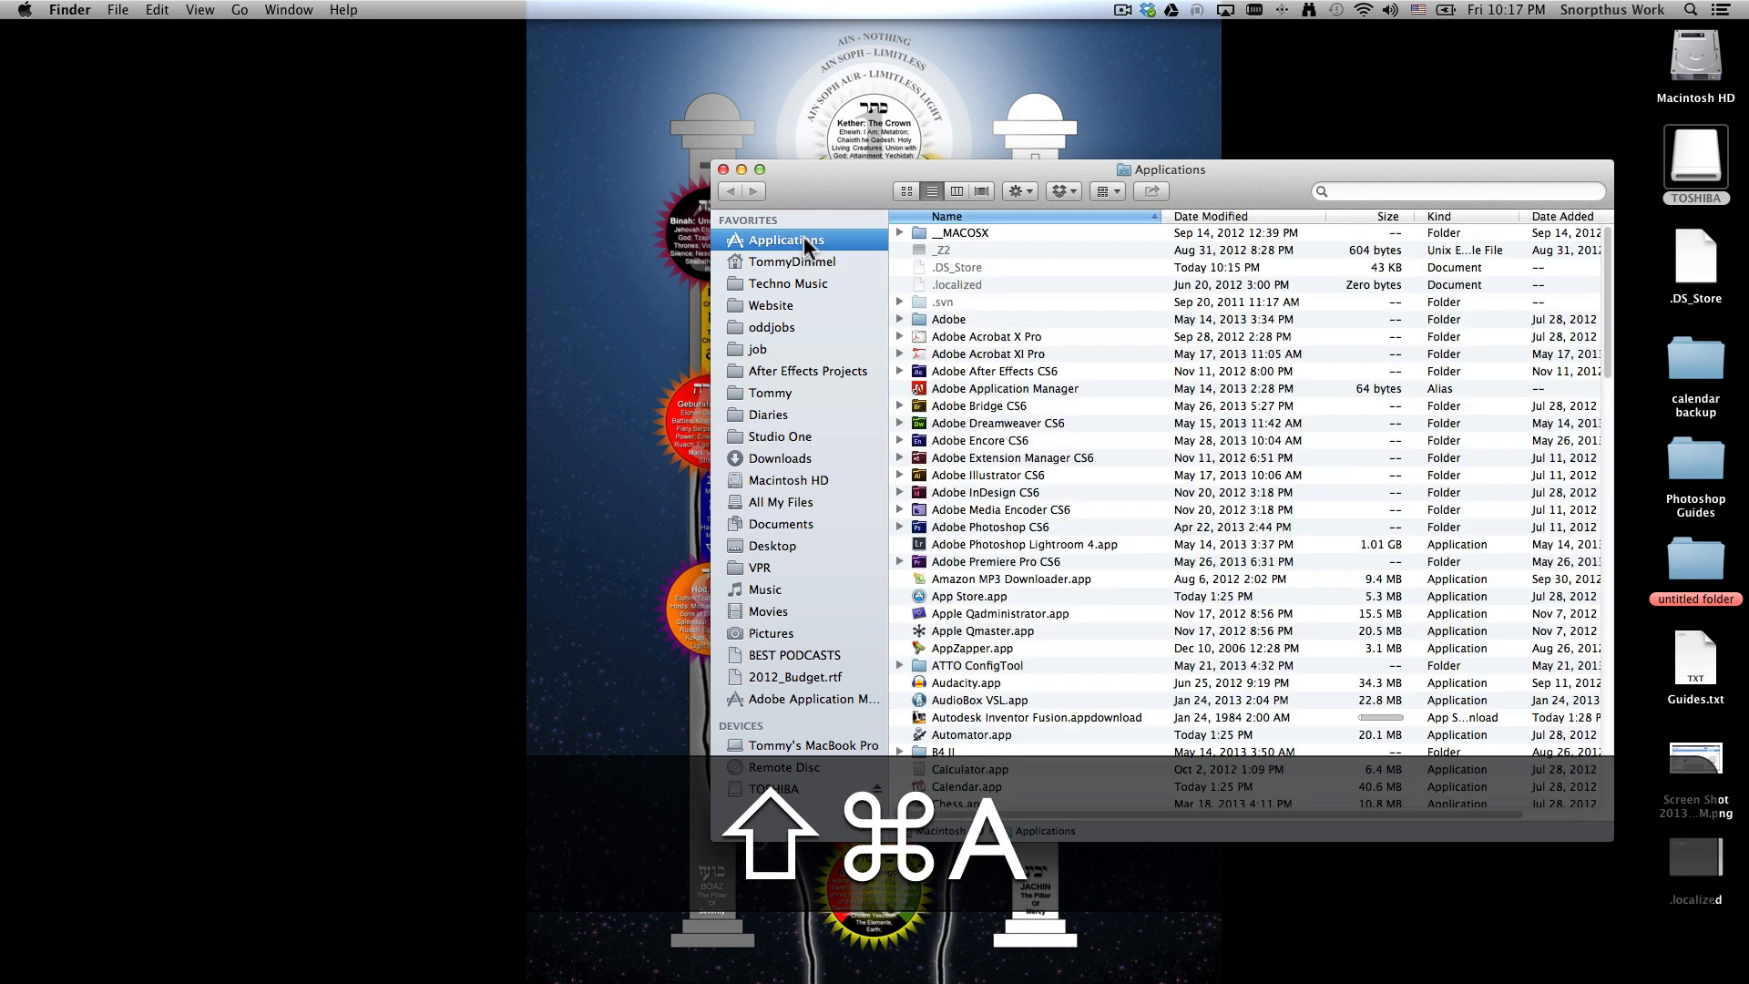
scroll(down, 3)
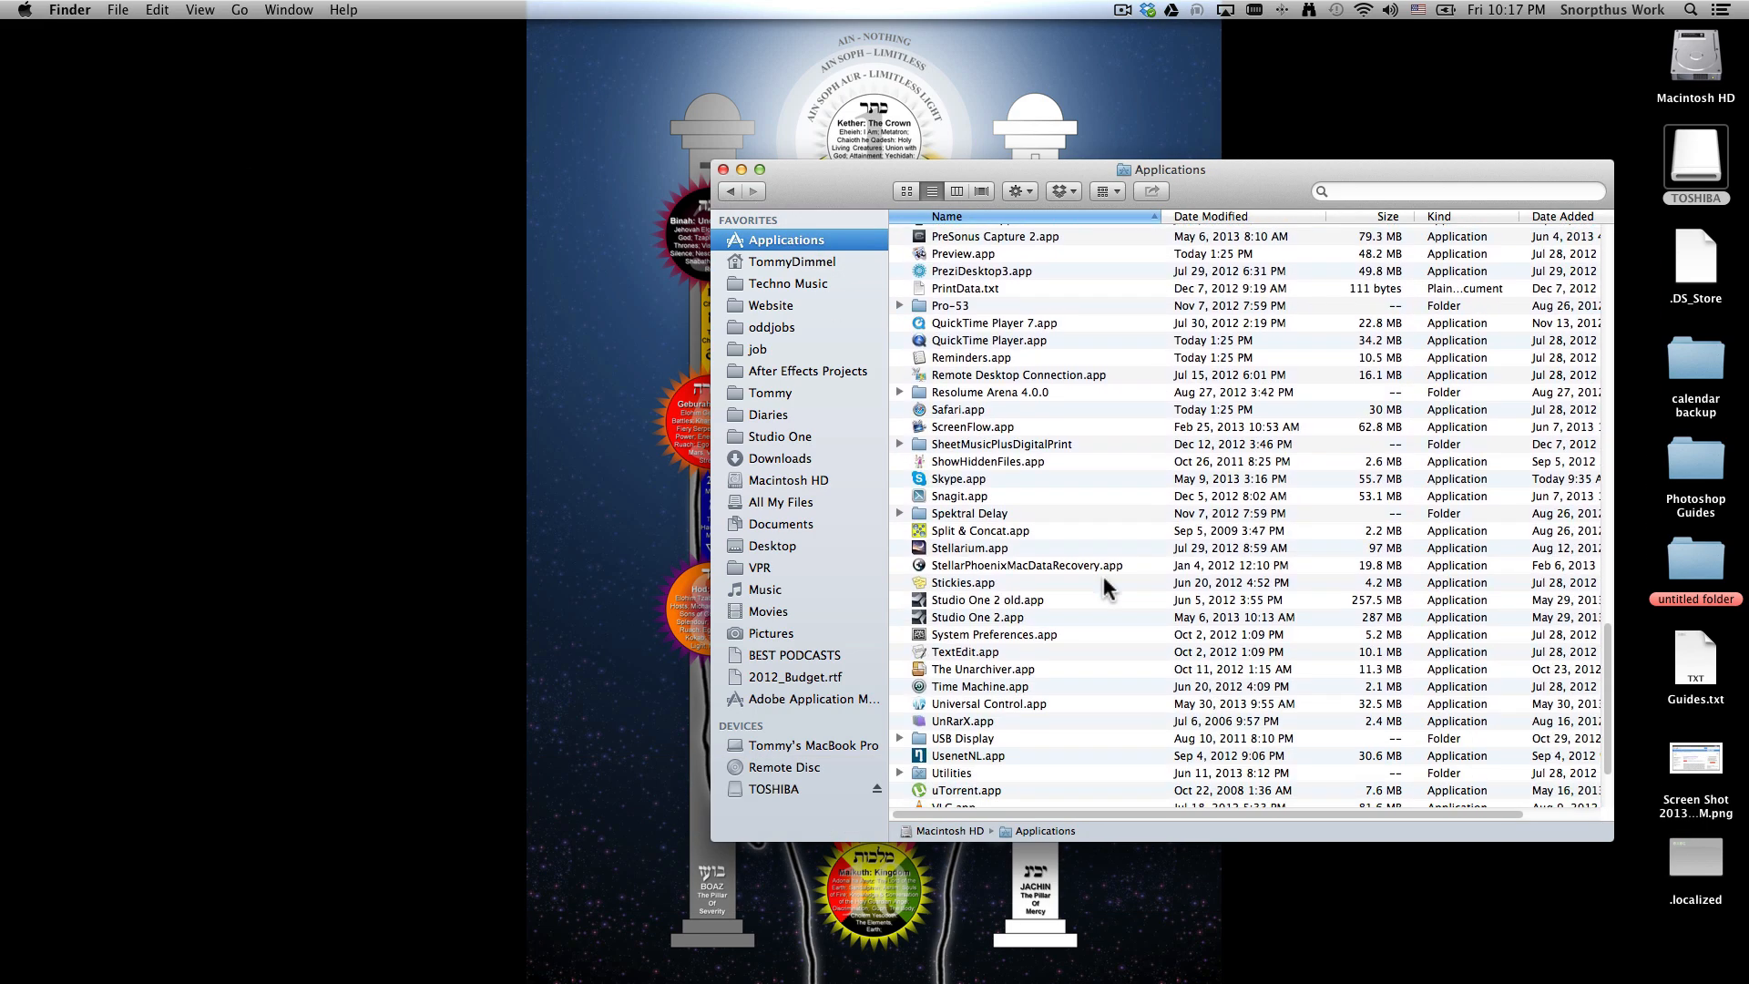
double_click(950, 772)
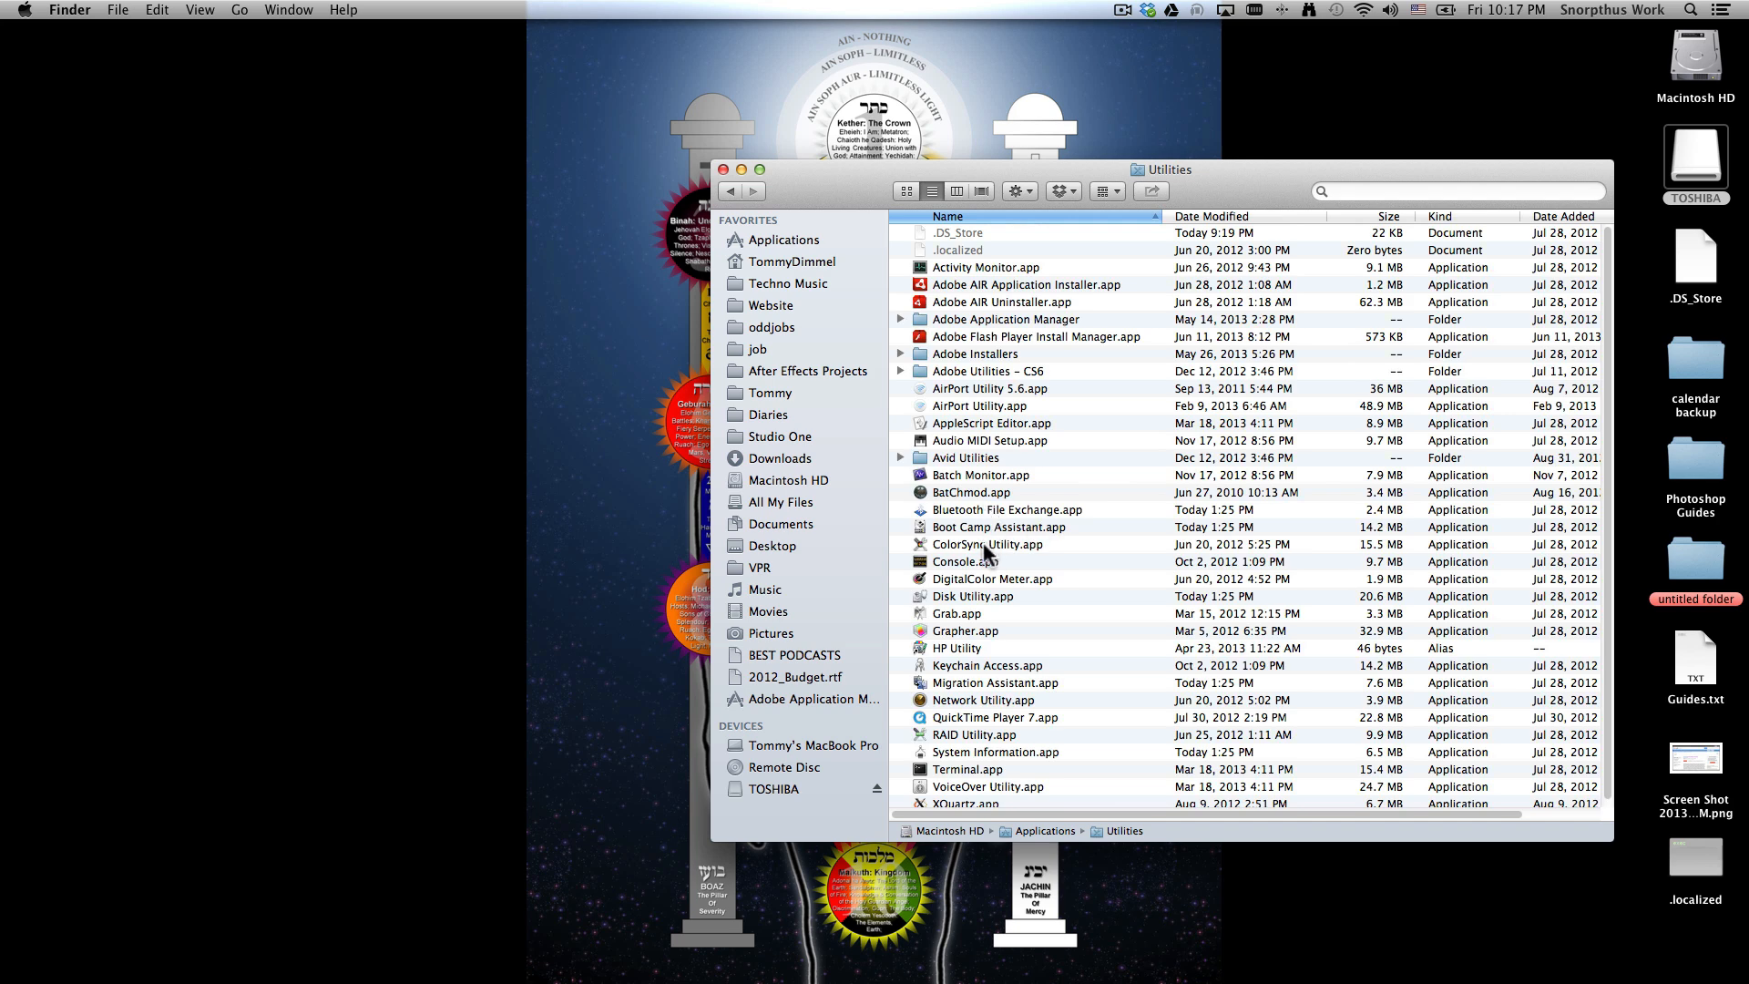
click(972, 596)
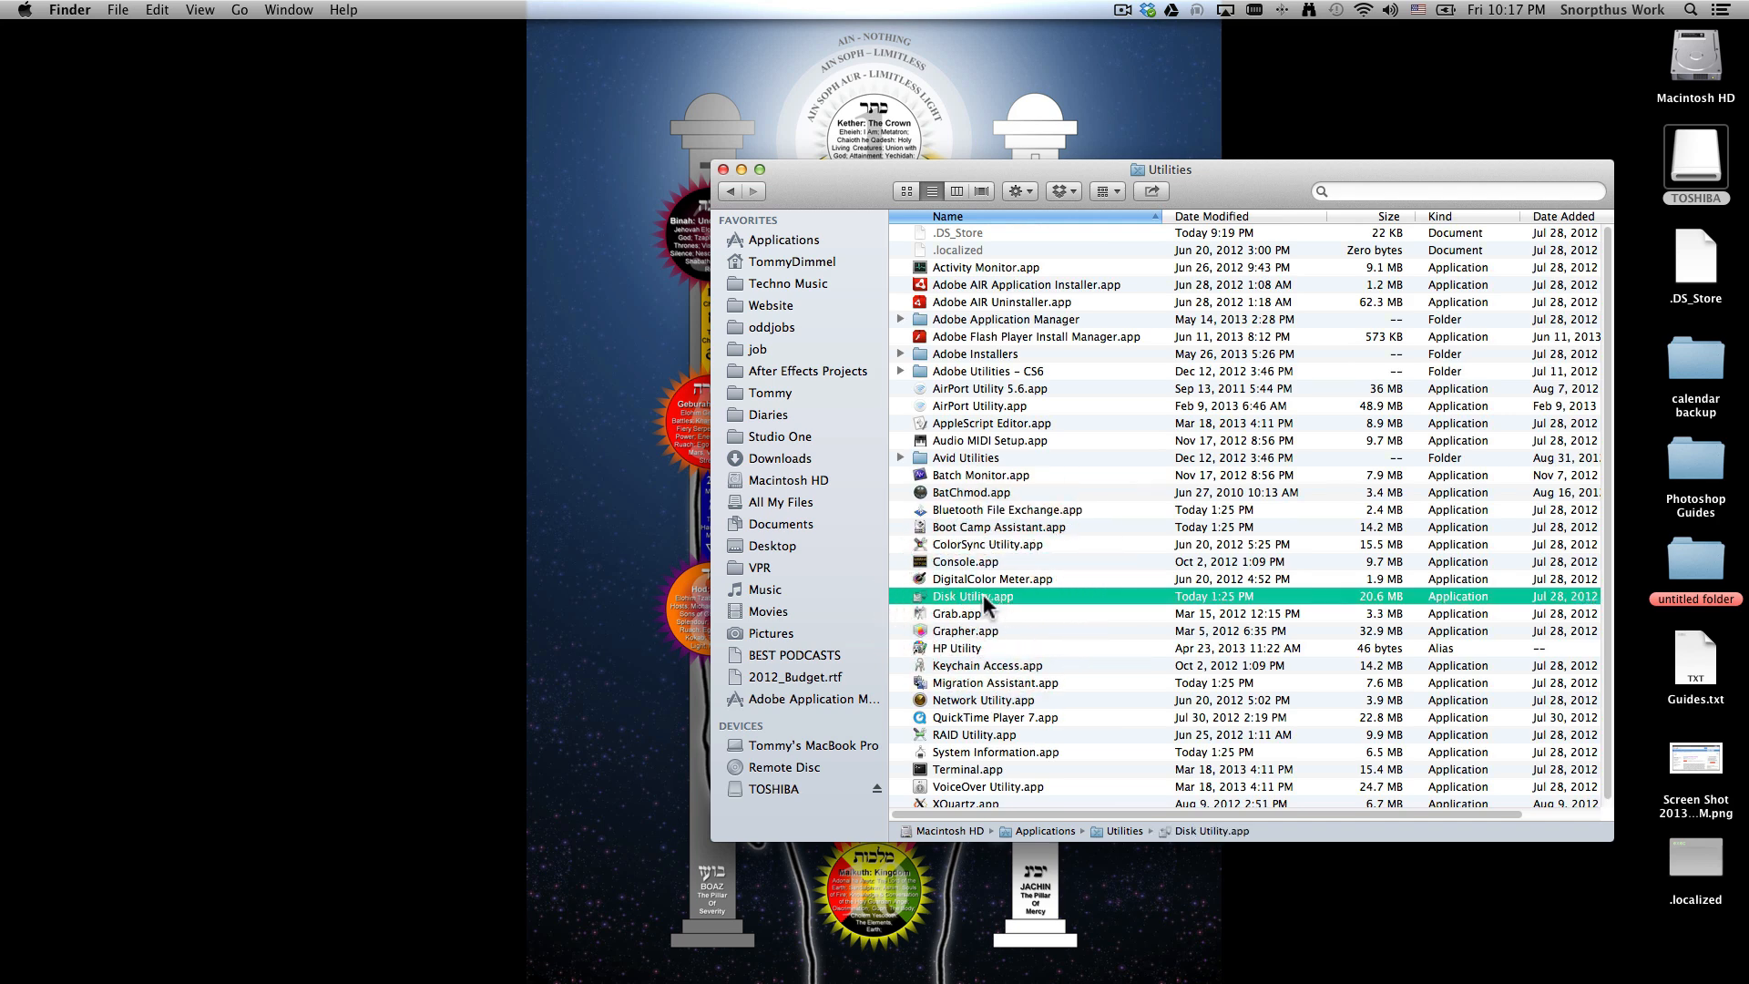
double_click(968, 596)
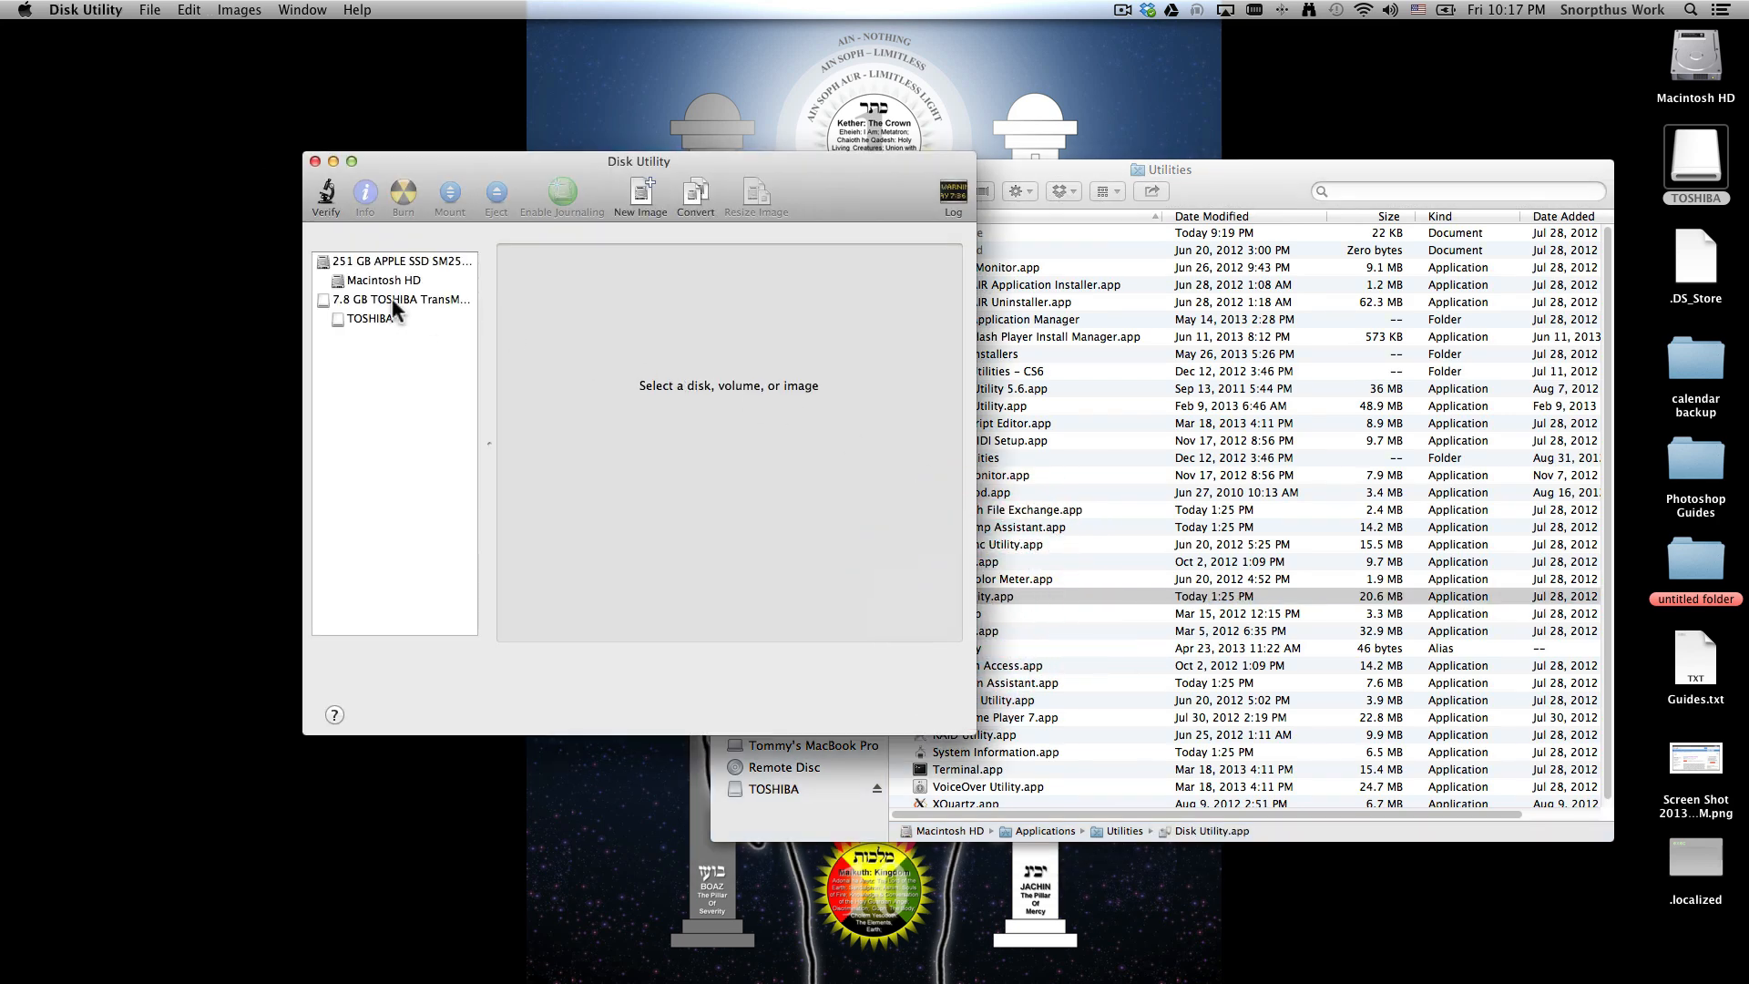
Select the TOSHIBA volume and show its Erase options
click(368, 318)
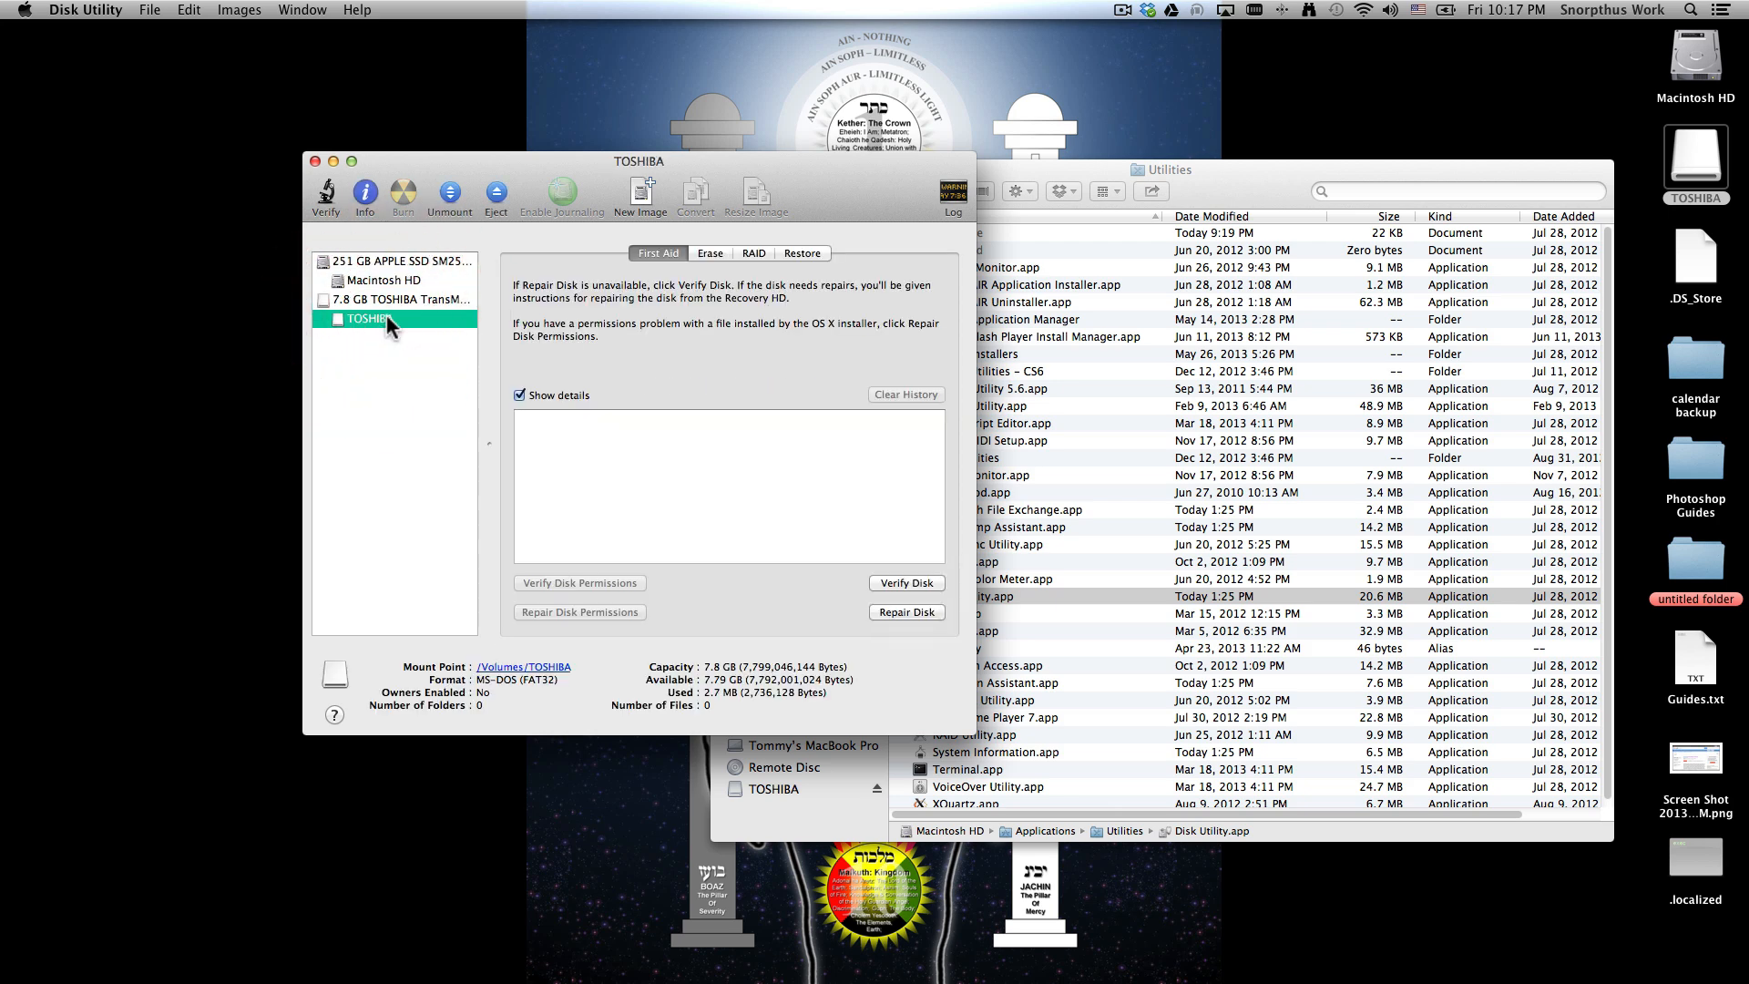
mouse_move(730, 265)
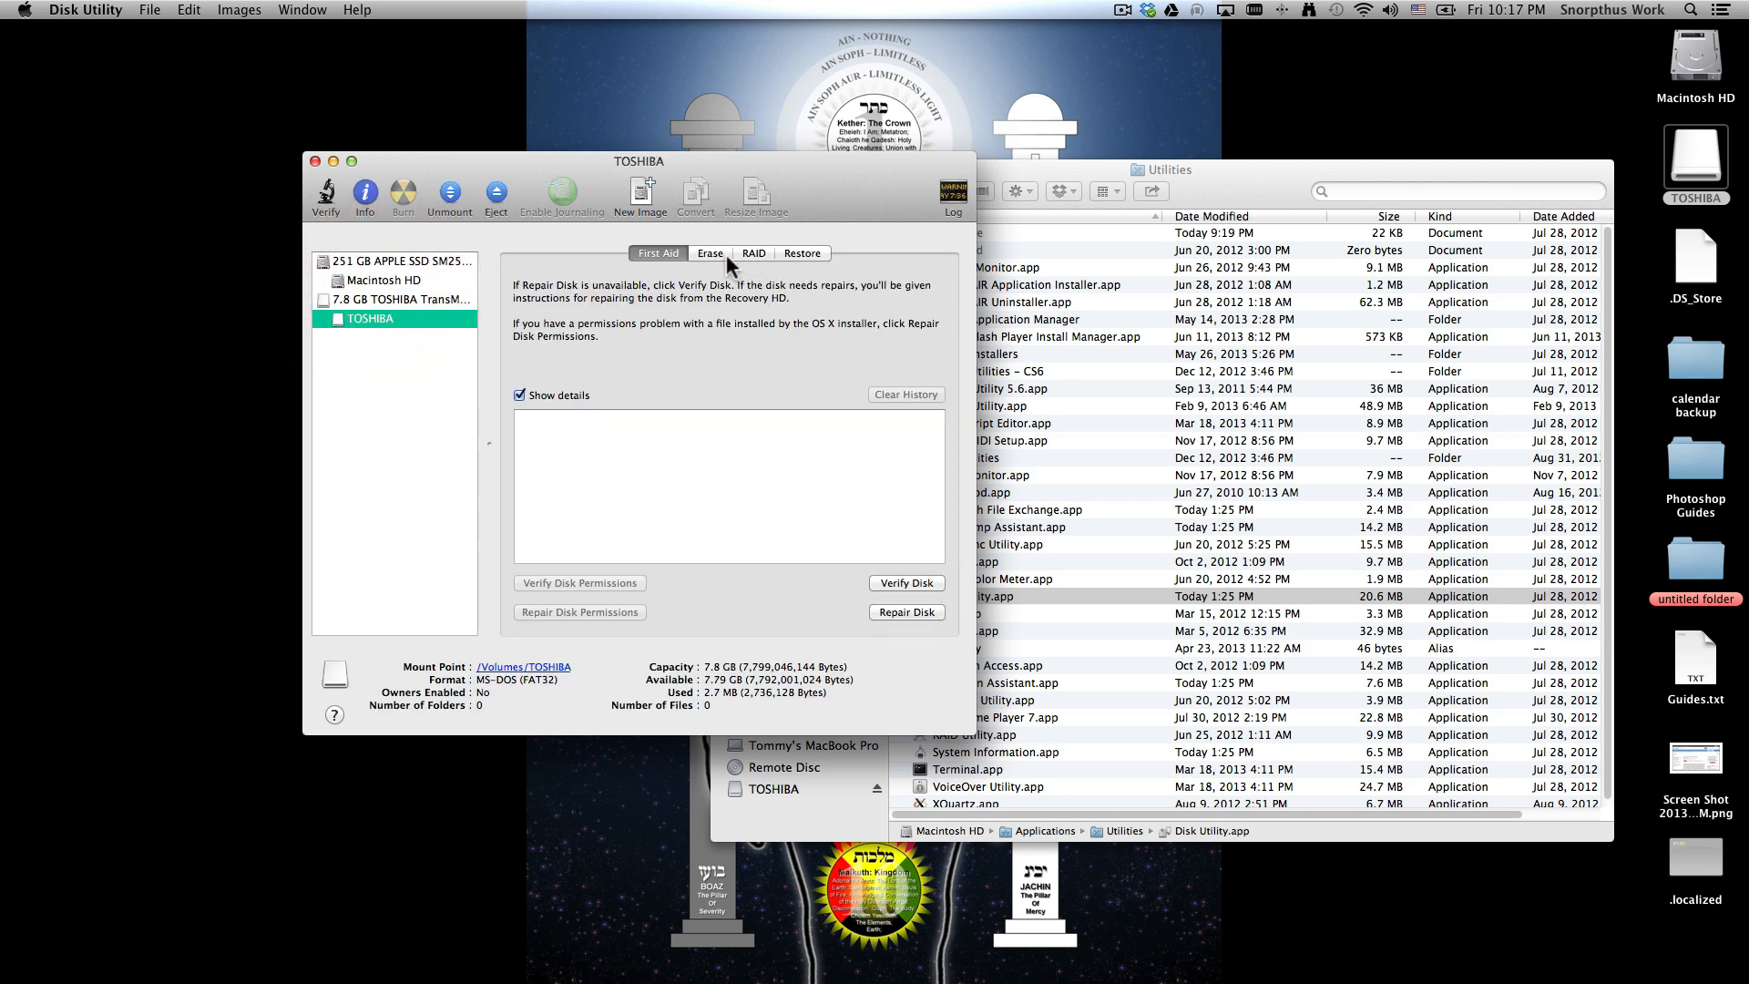
mouse_move(719, 264)
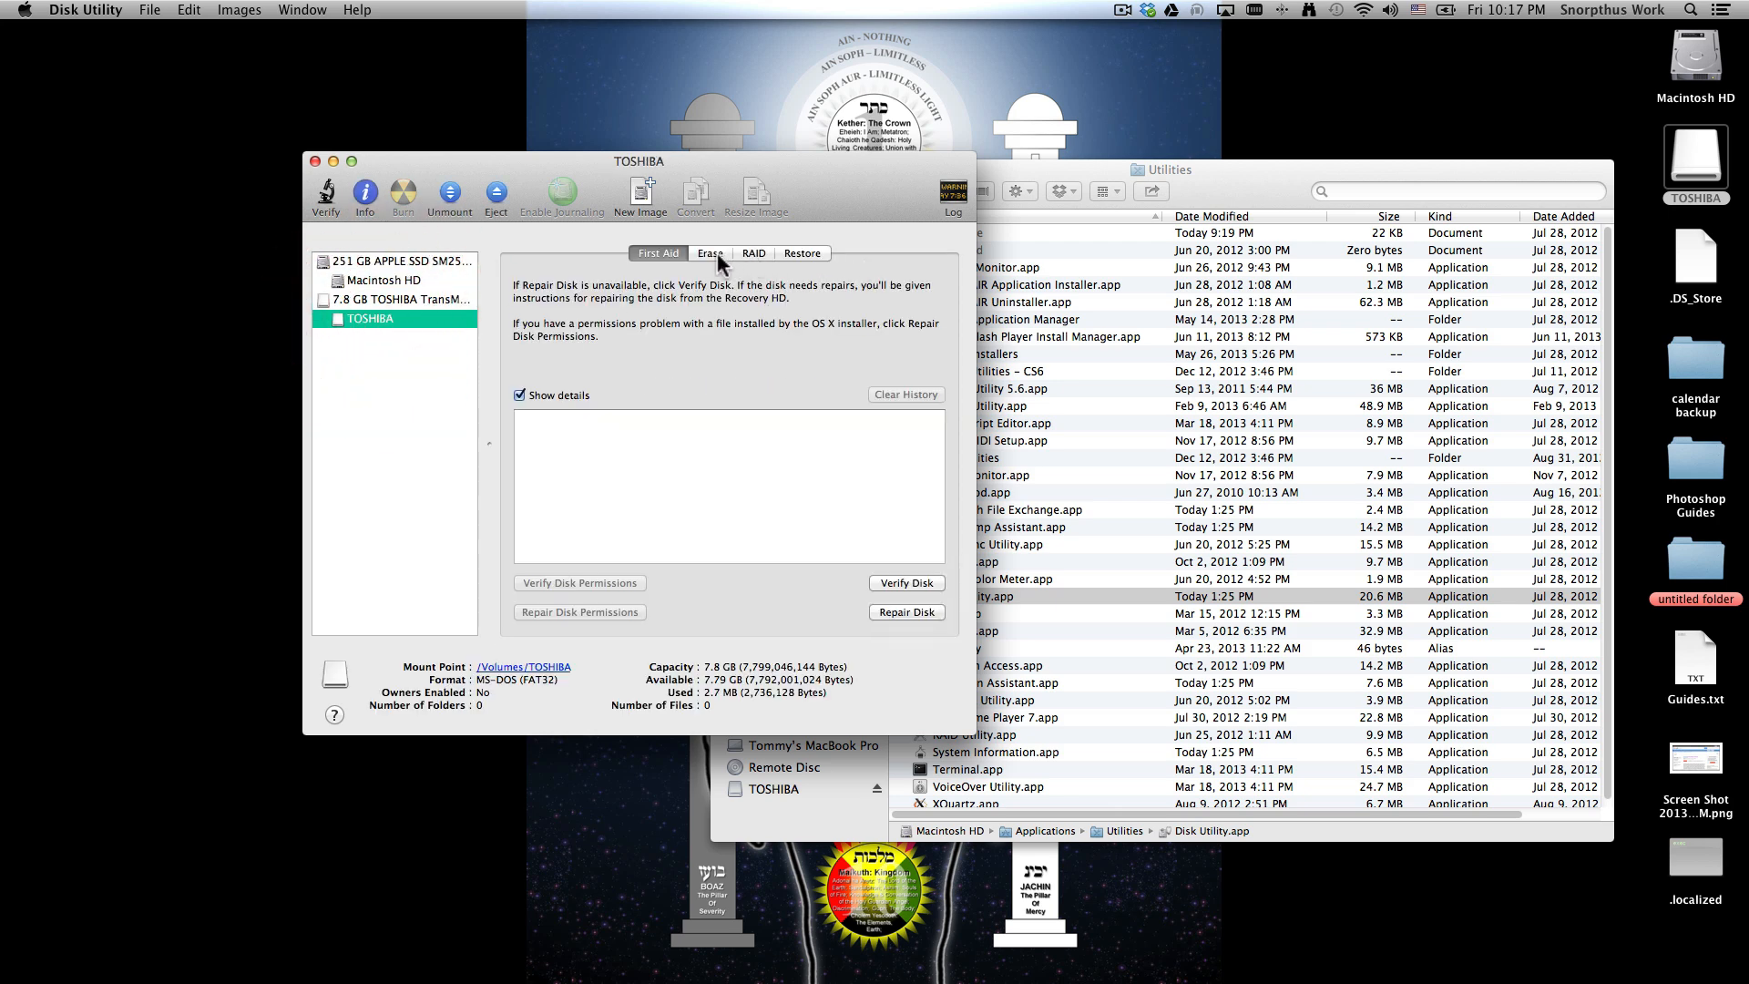
click(710, 253)
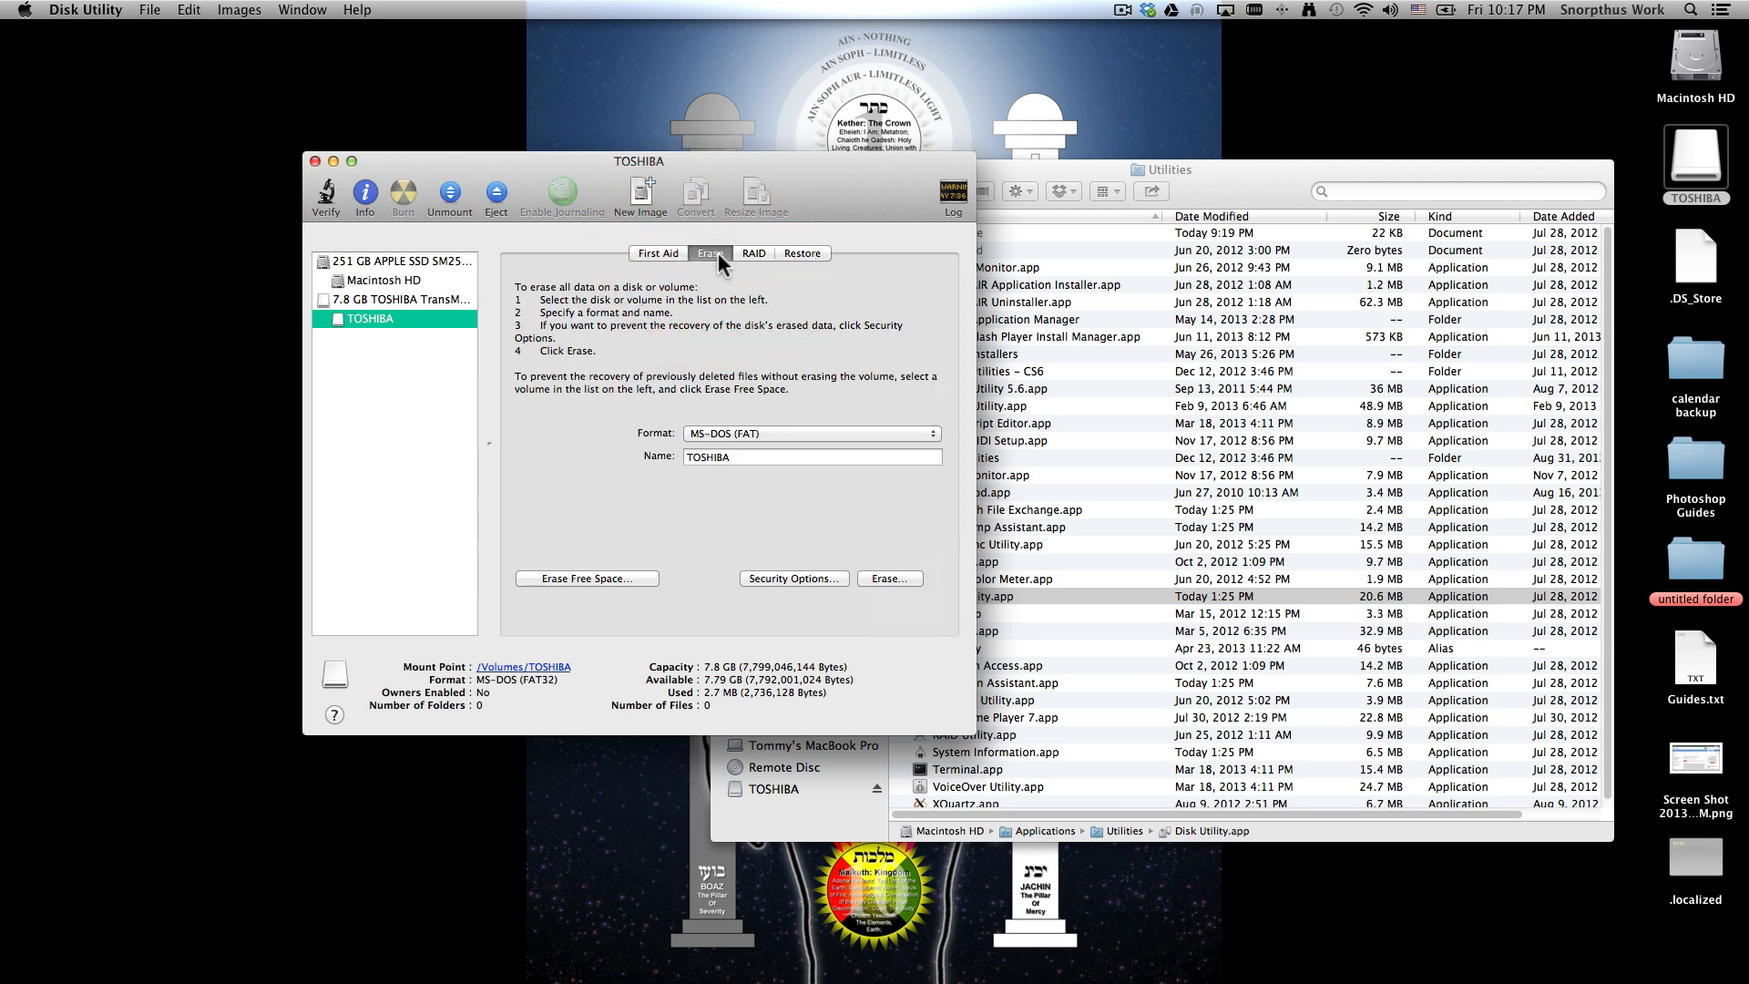
mouse_move(723, 265)
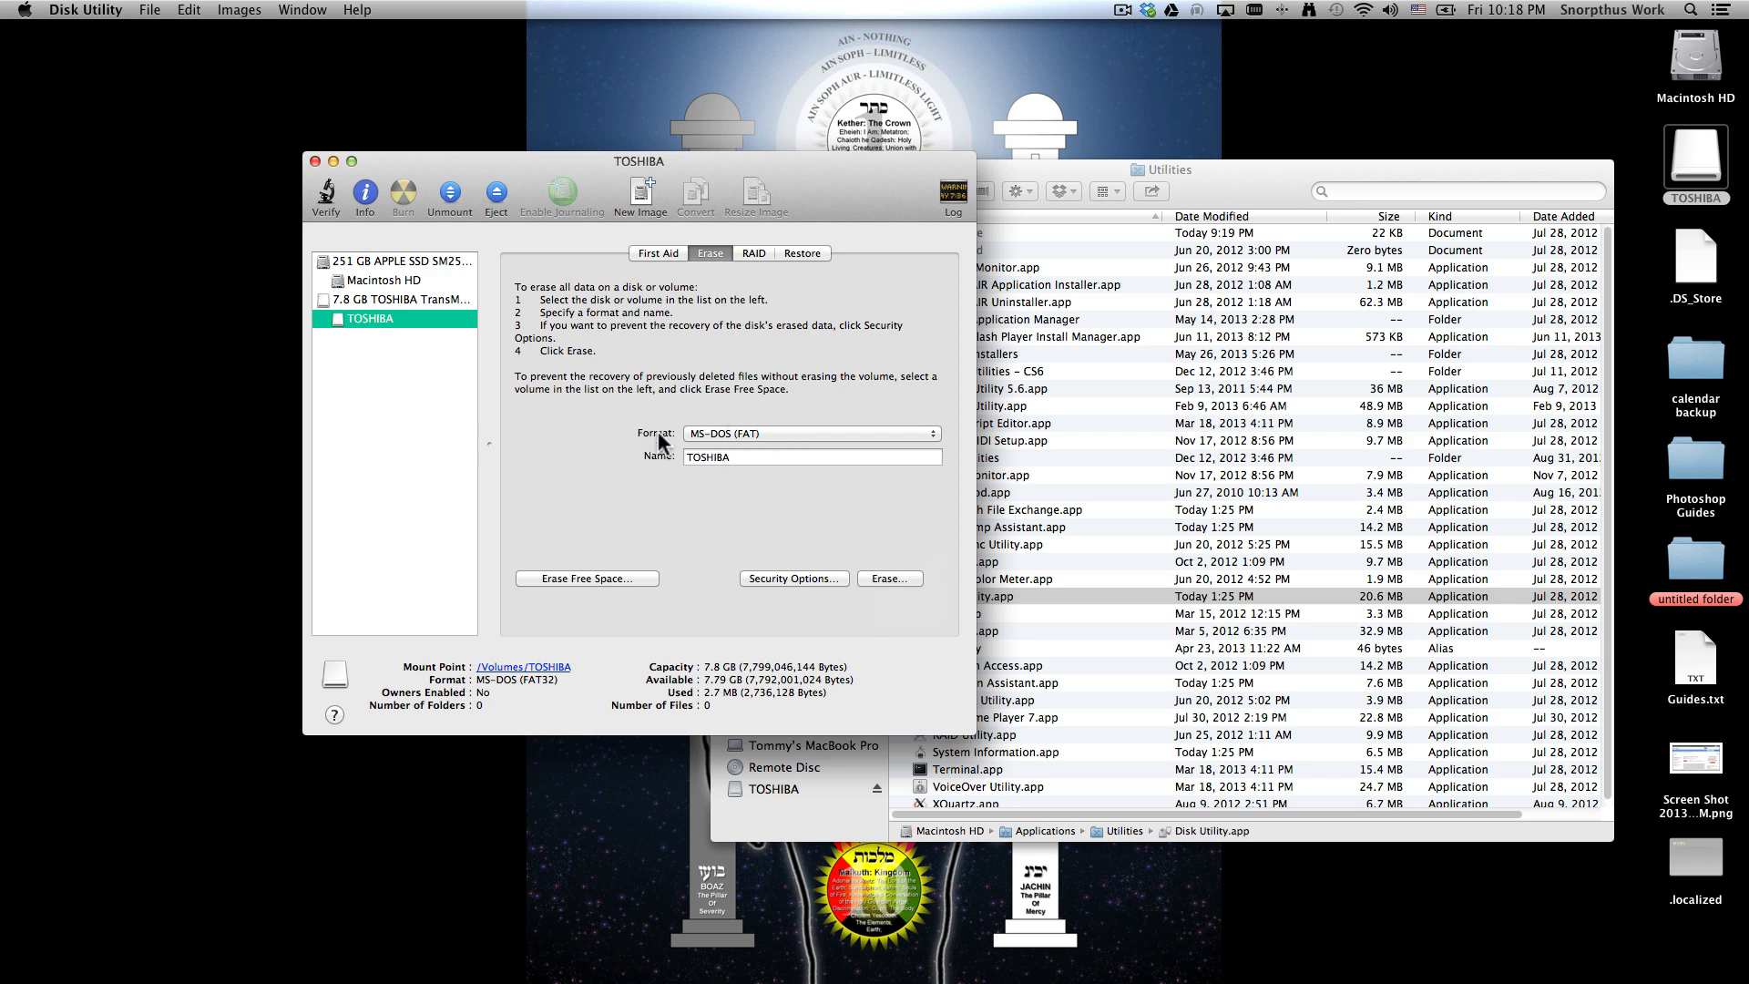
Erase the TOSHIBA volume with ExFAT format and confirm the erase
click(811, 432)
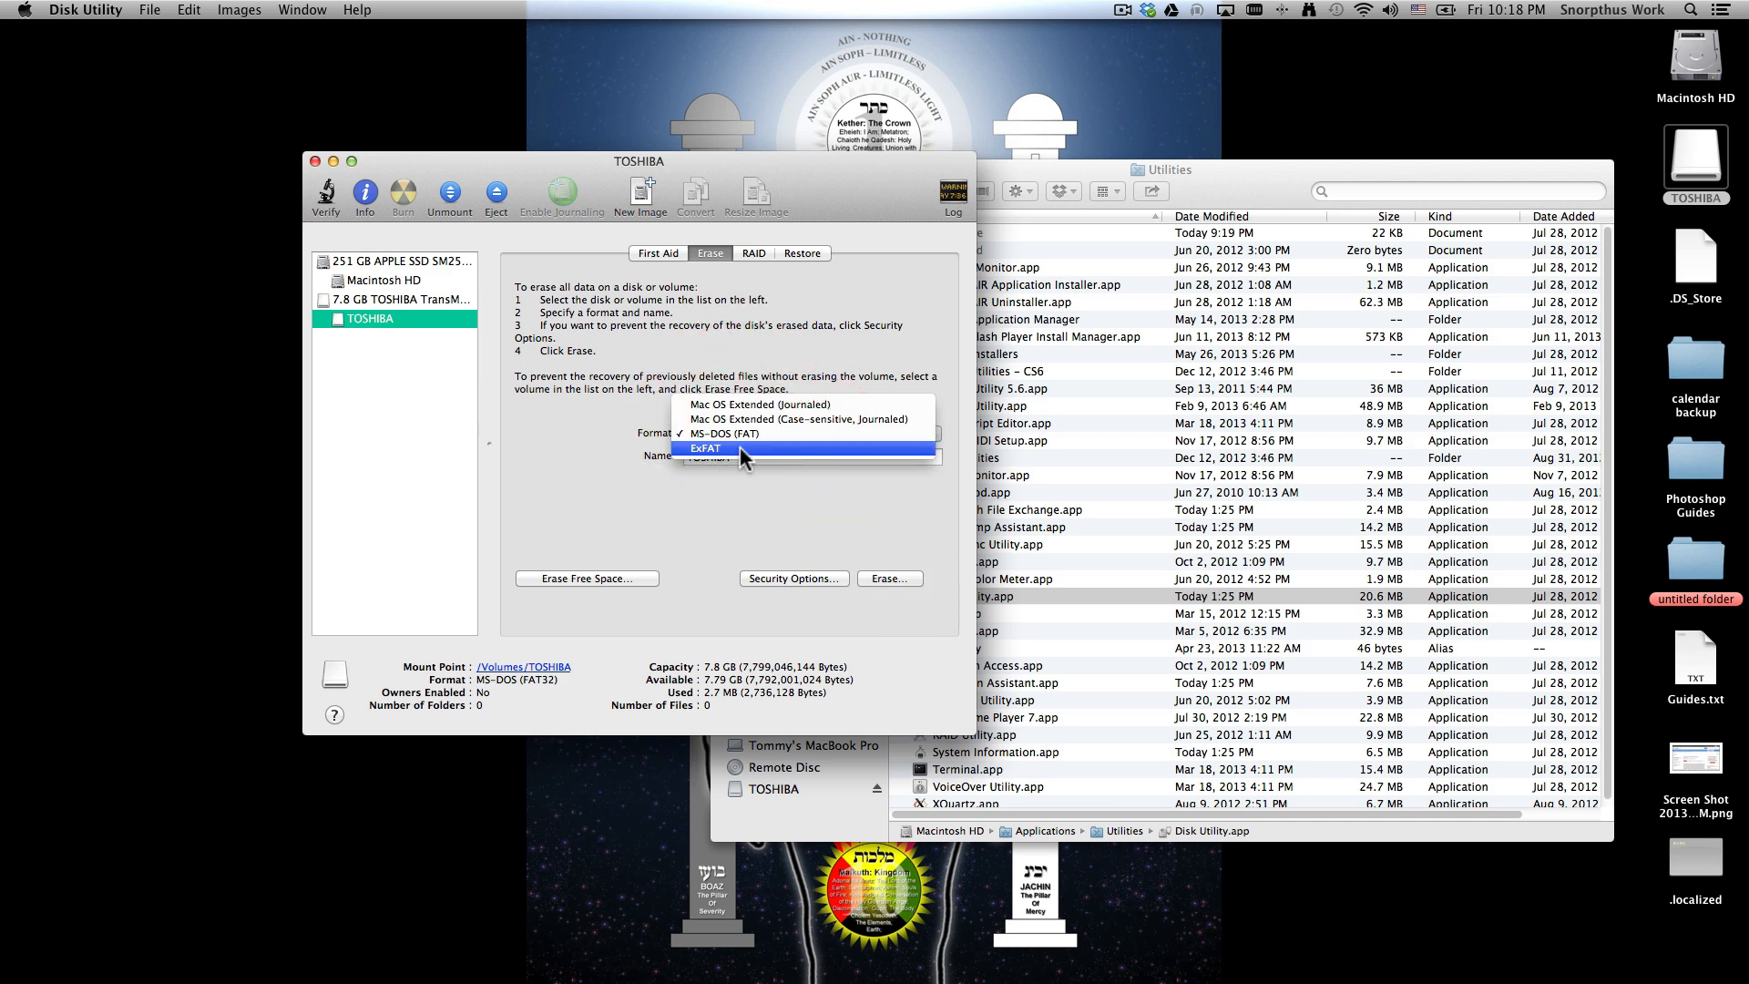
click(714, 447)
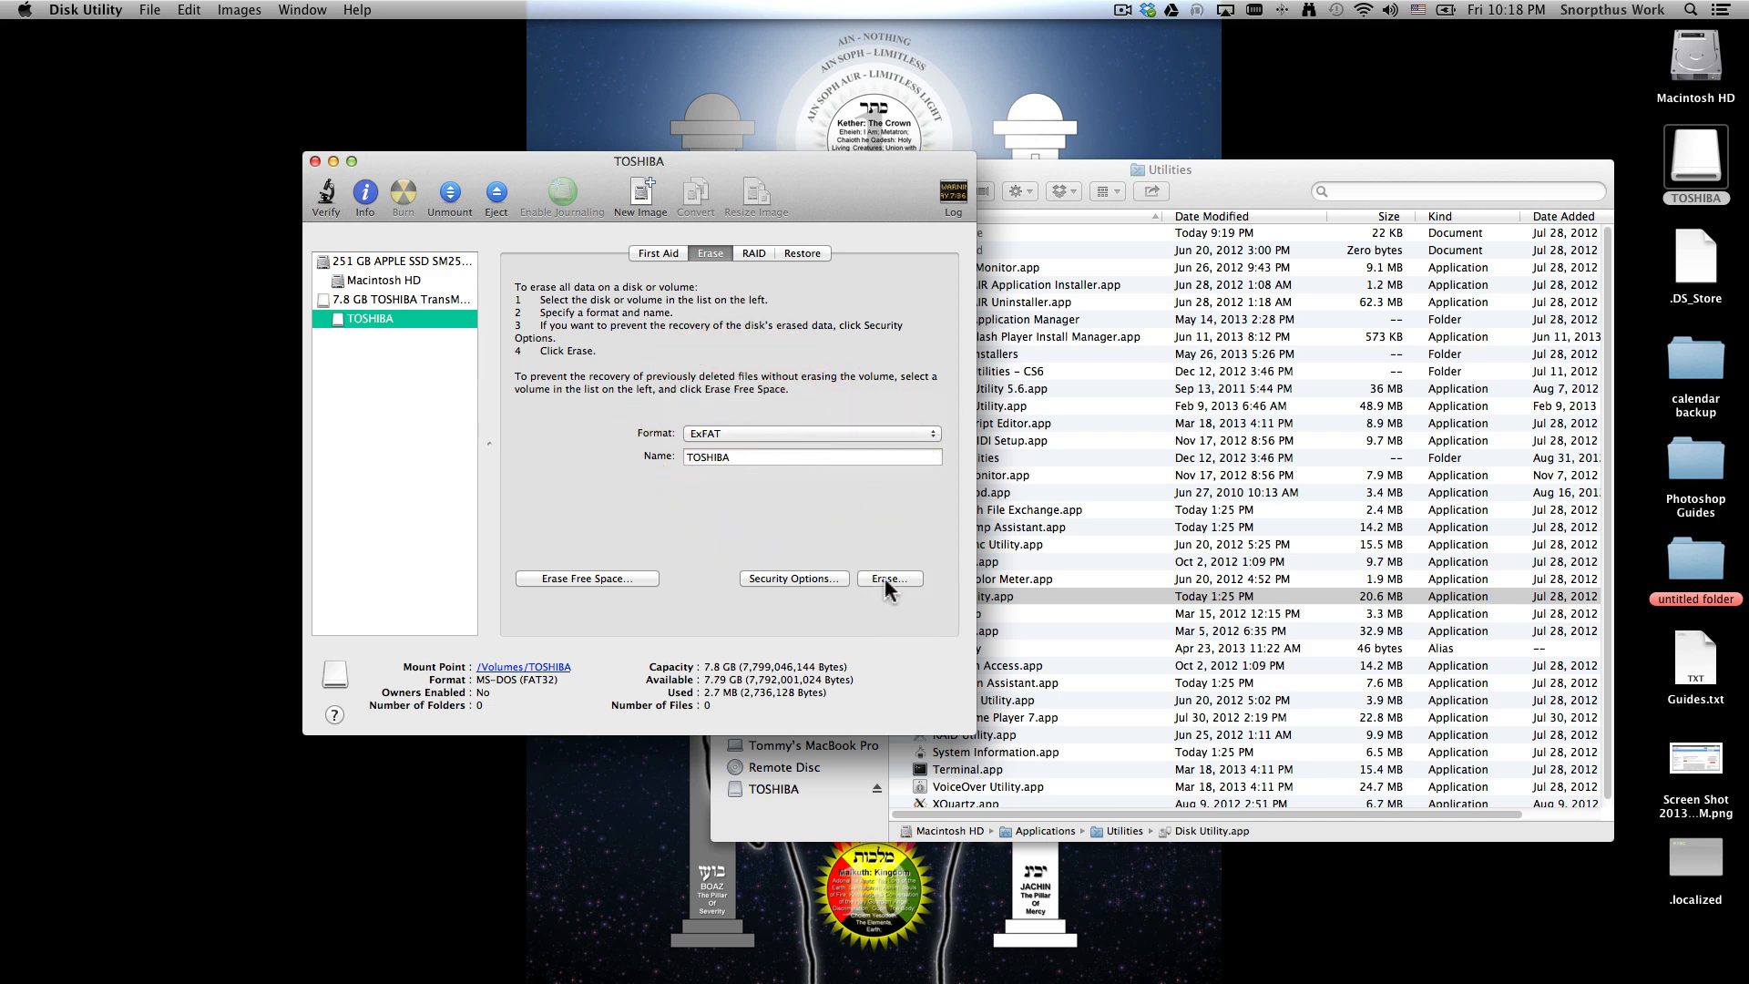
click(889, 578)
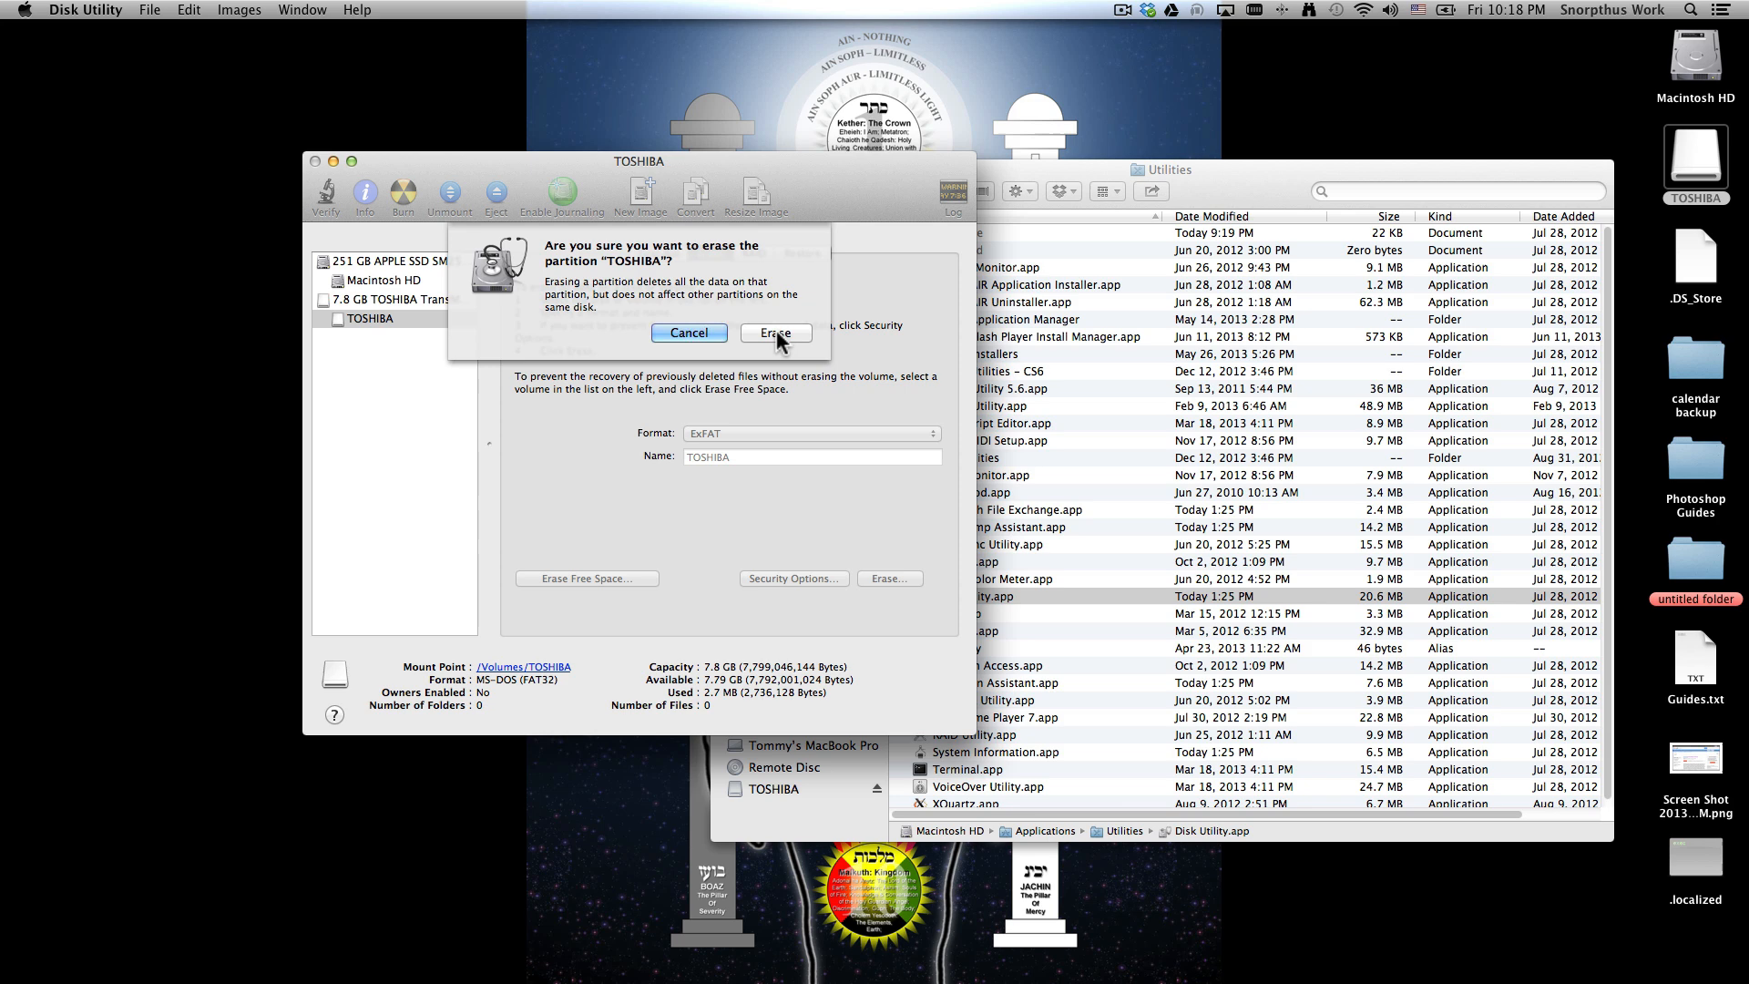
click(774, 333)
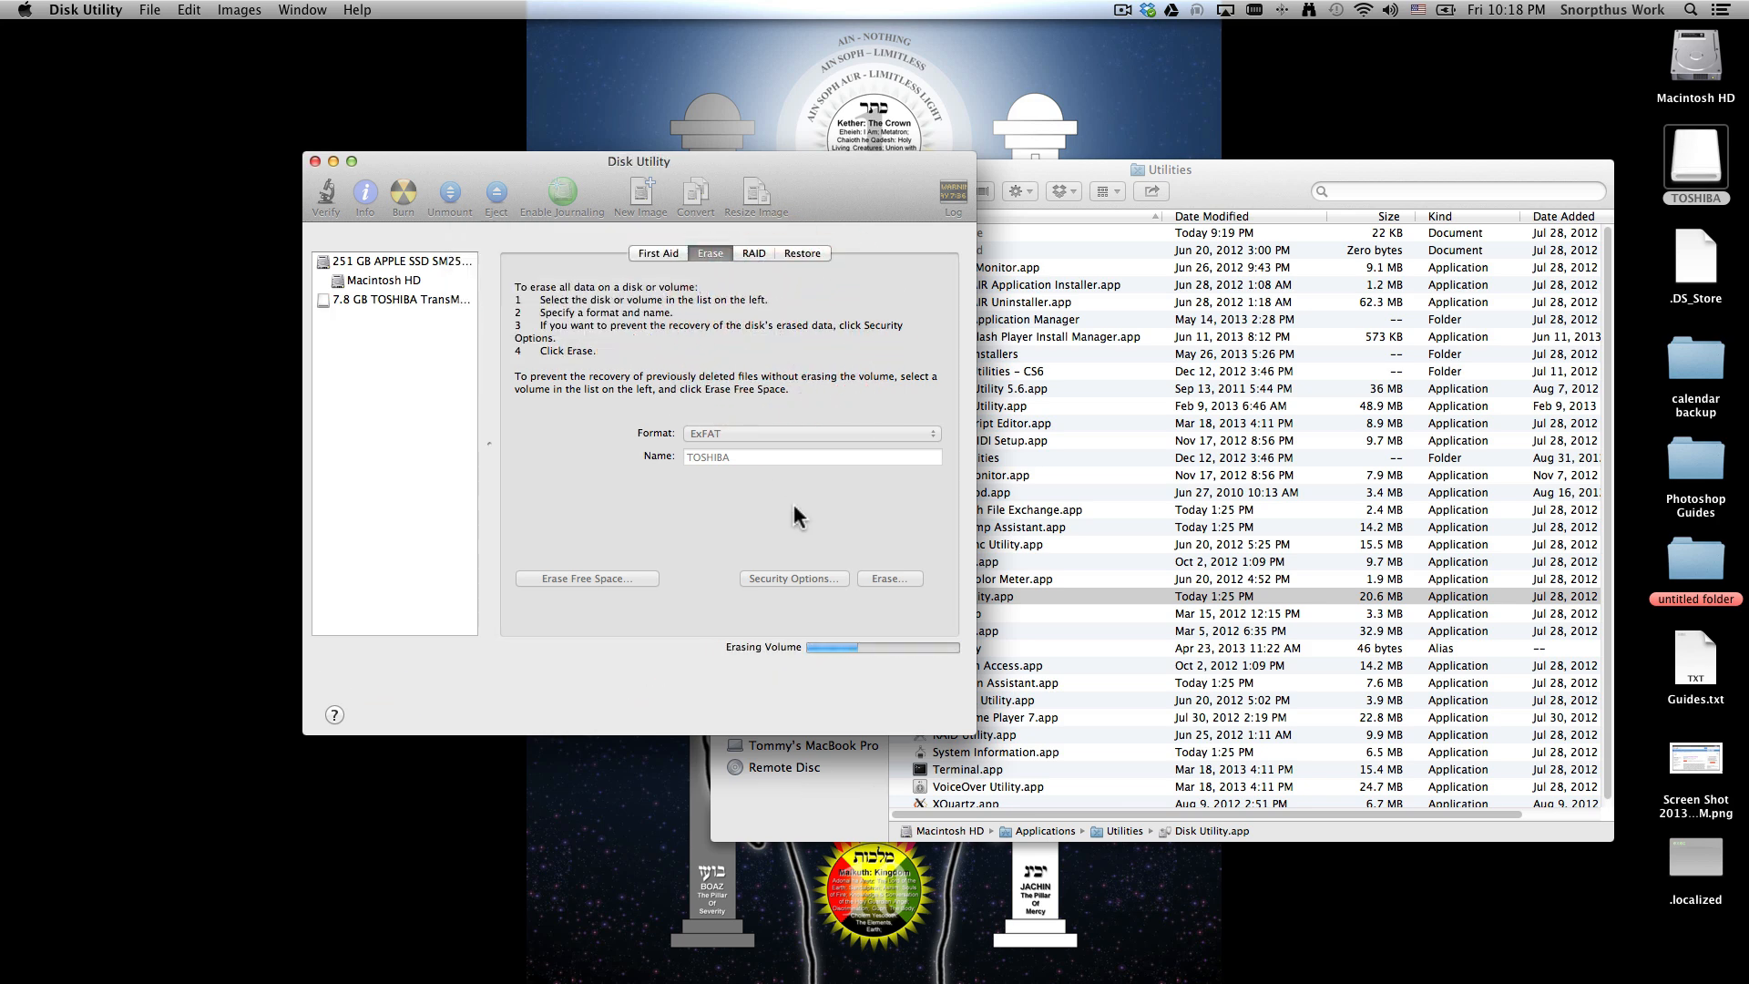